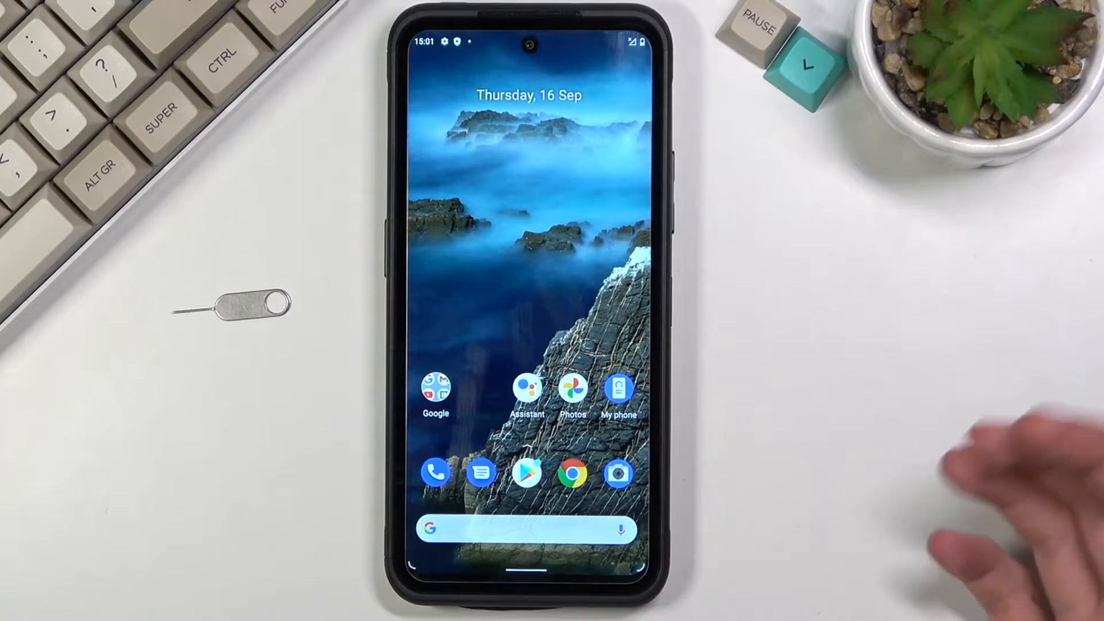
# Launch Google Photos from the home screen to reach the Screenshots folder
pyautogui.click(572, 392)
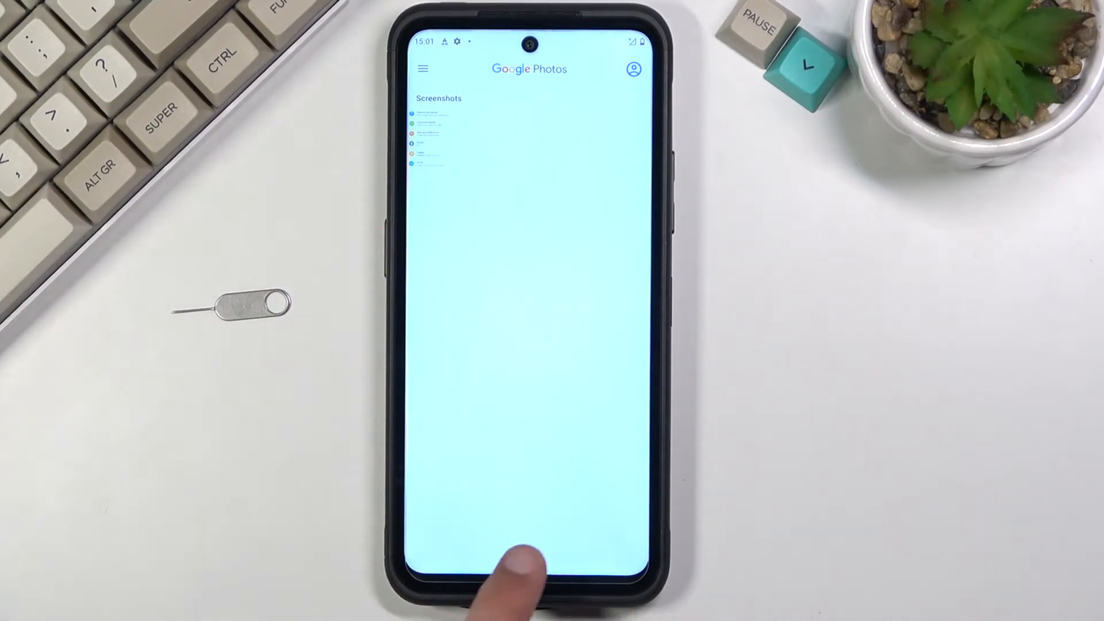
pyautogui.moveTo(528, 584)
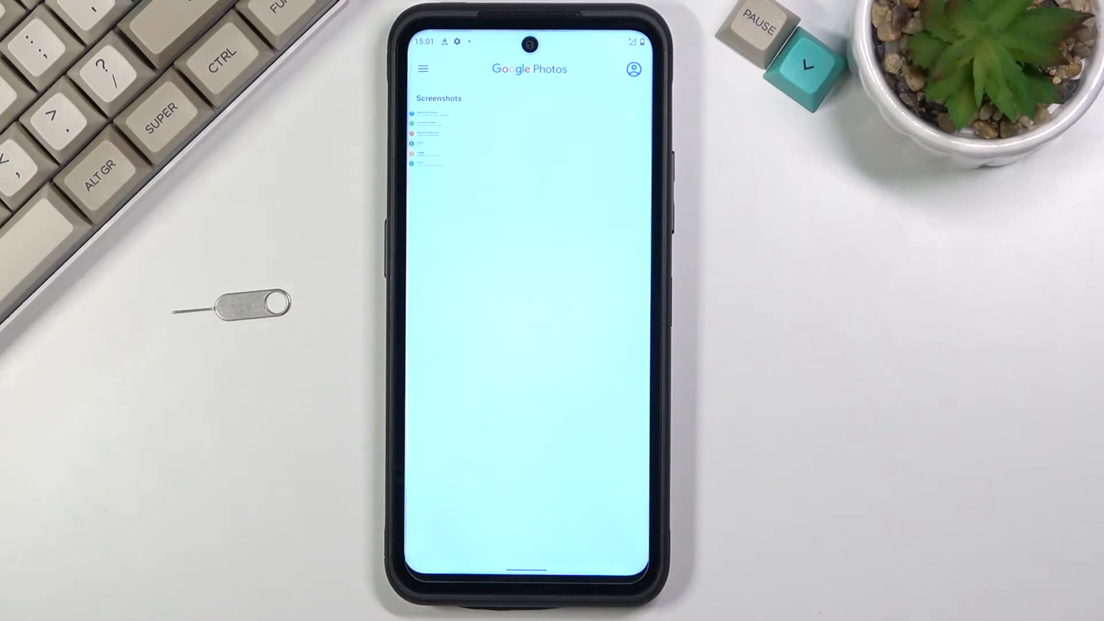